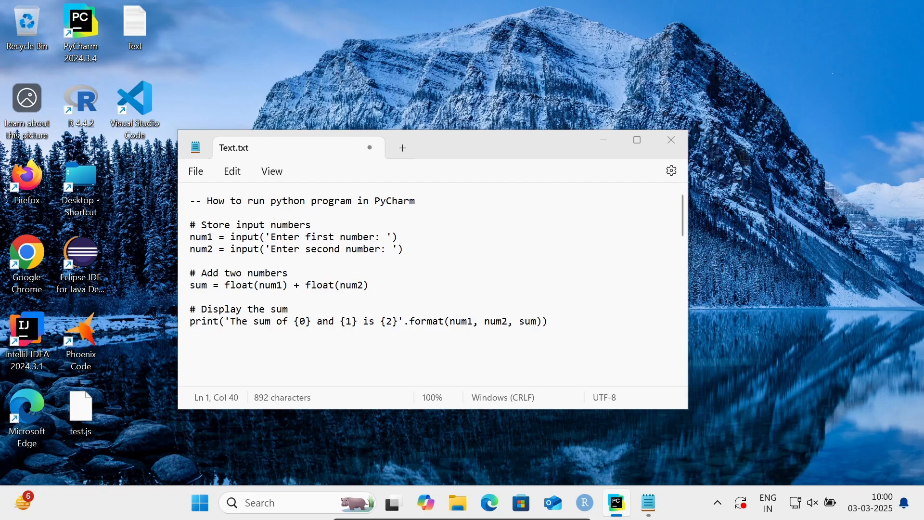
mouse_move(403, 222)
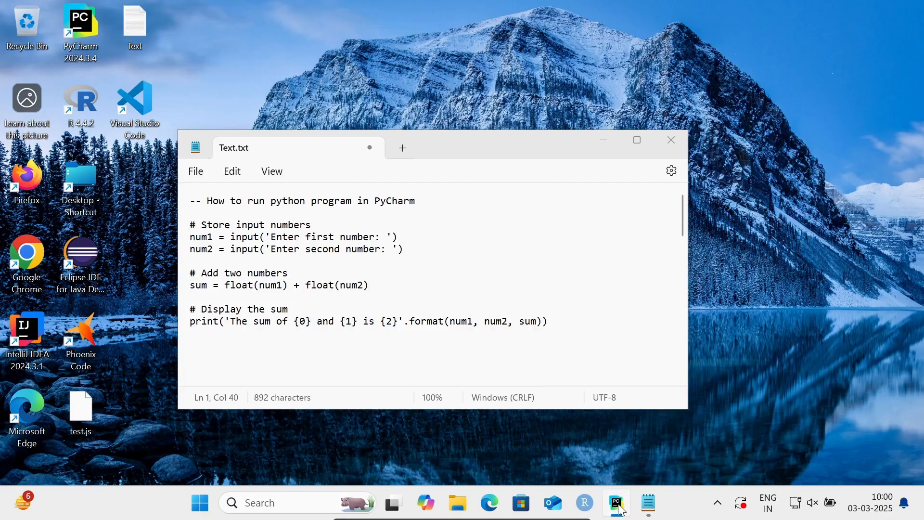
Switch to the PyCharm window and open its main menu to reach the File commands.
left_click(614, 502)
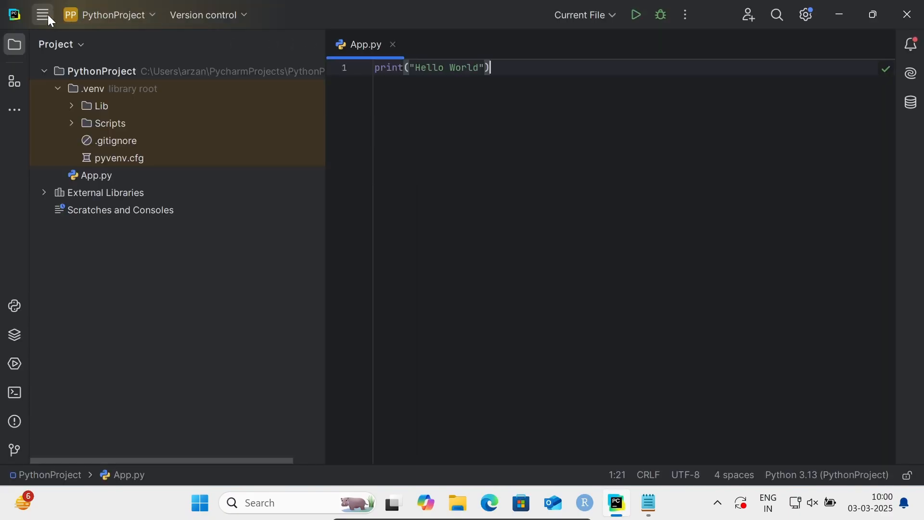
left_click(41, 15)
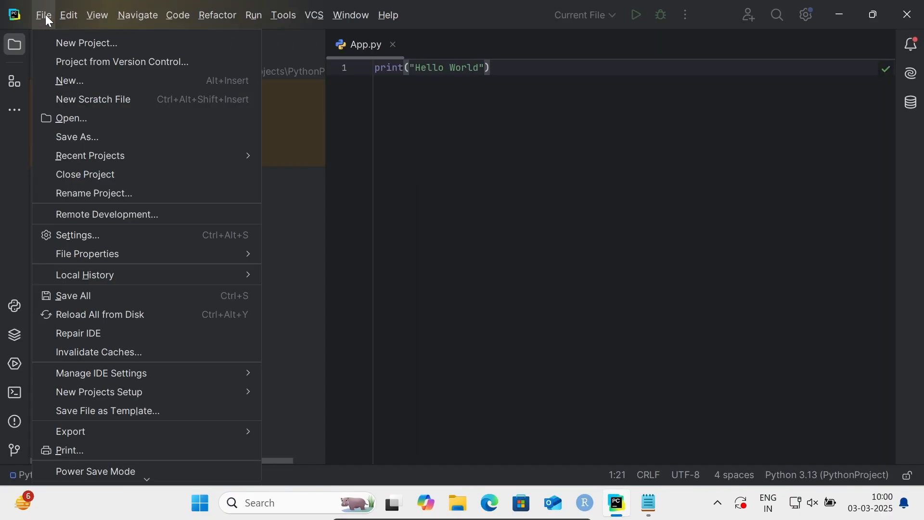
mouse_move(87, 42)
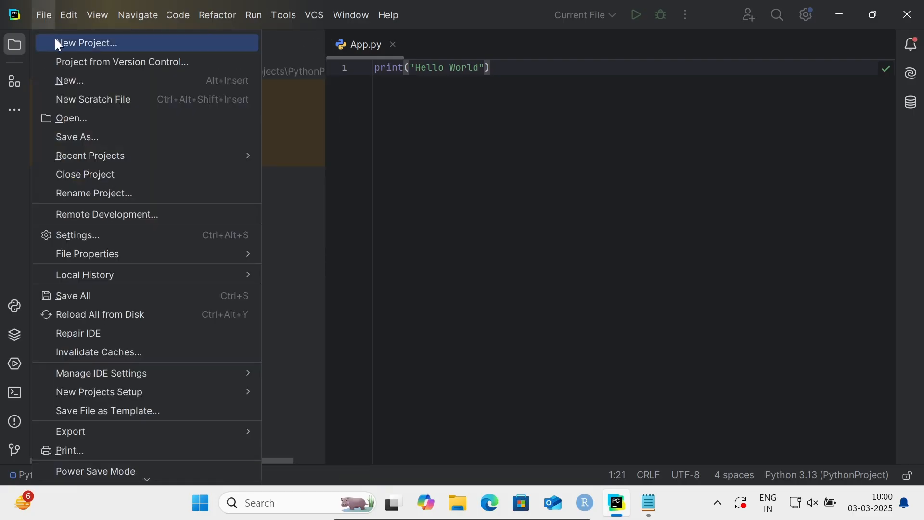
Start a new Pure Python project and edit its location name to PythonApp.
left_click(87, 42)
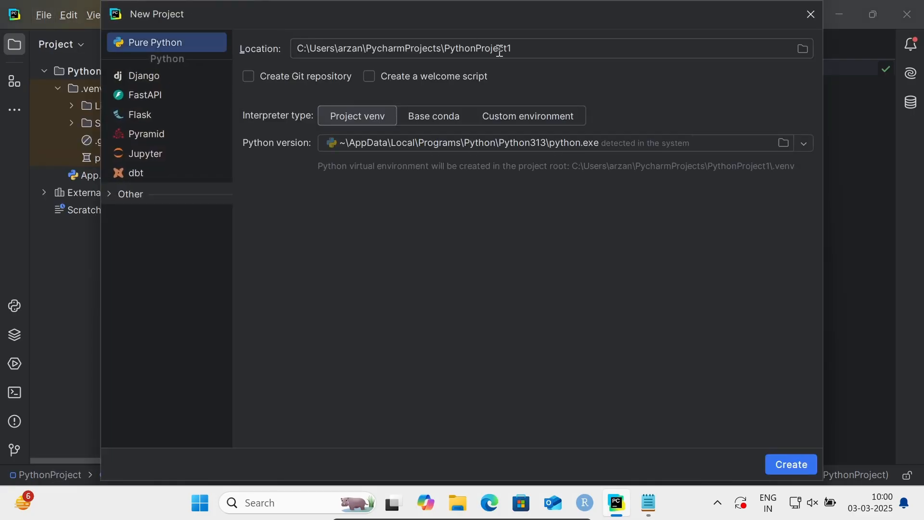
key("BackSpace")
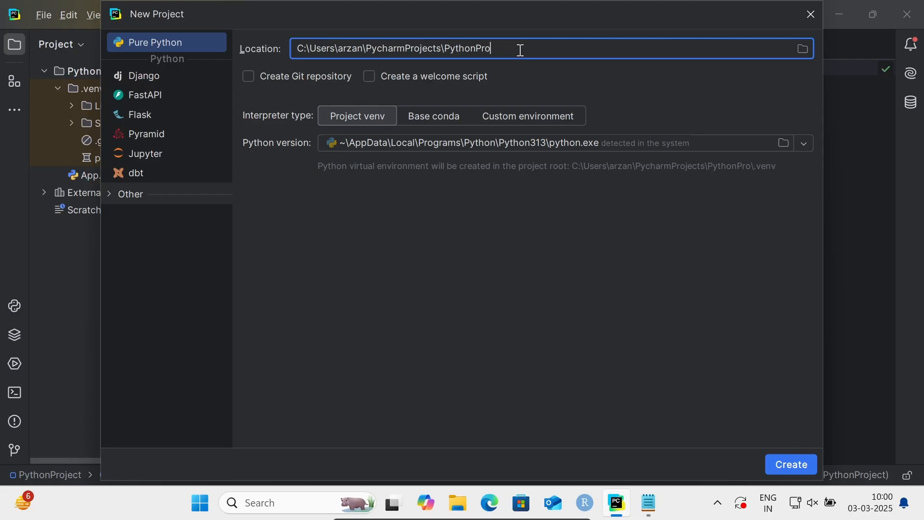
key("Backspace")
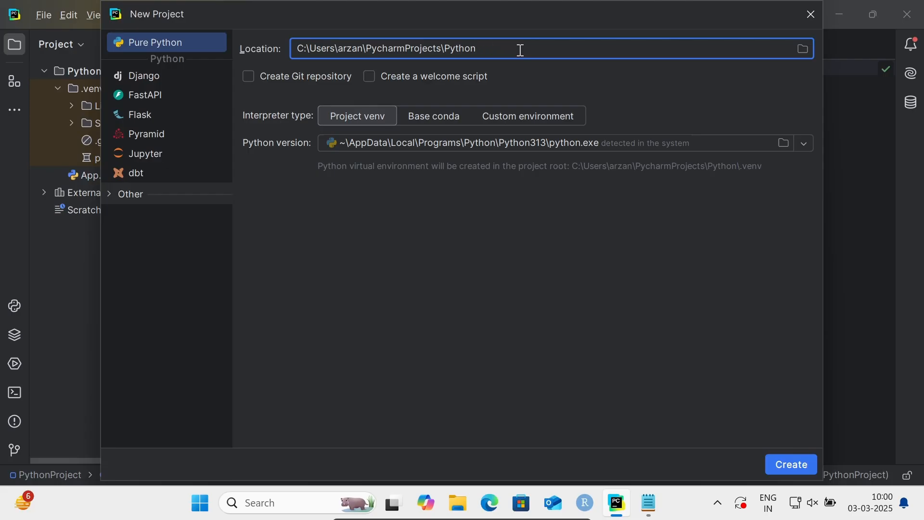
type("App")
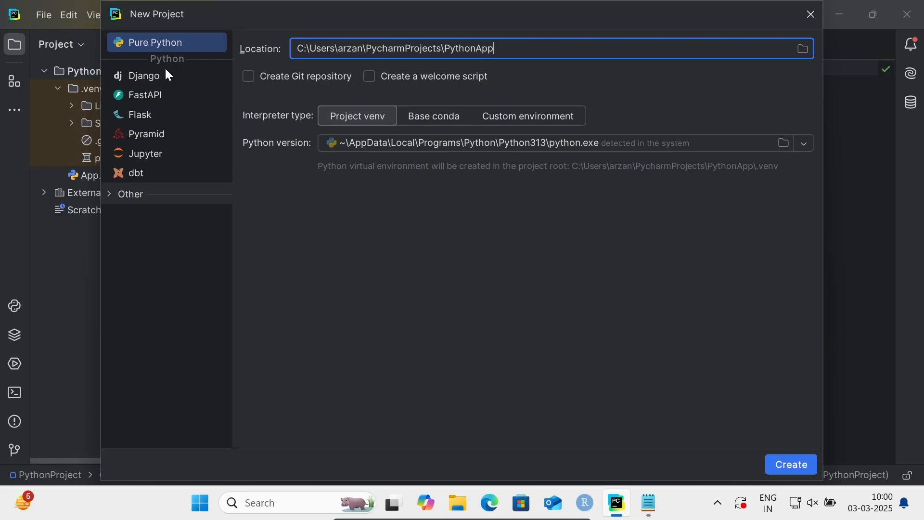
mouse_move(262, 147)
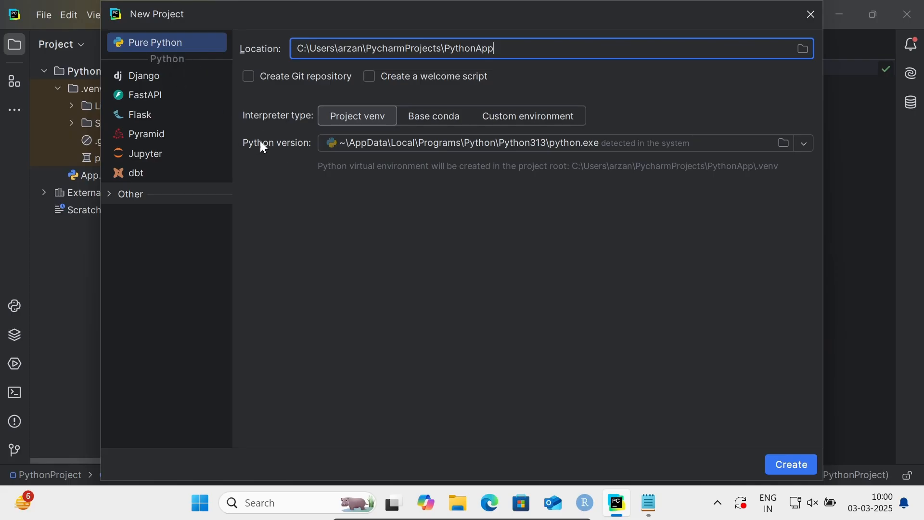
mouse_move(545, 149)
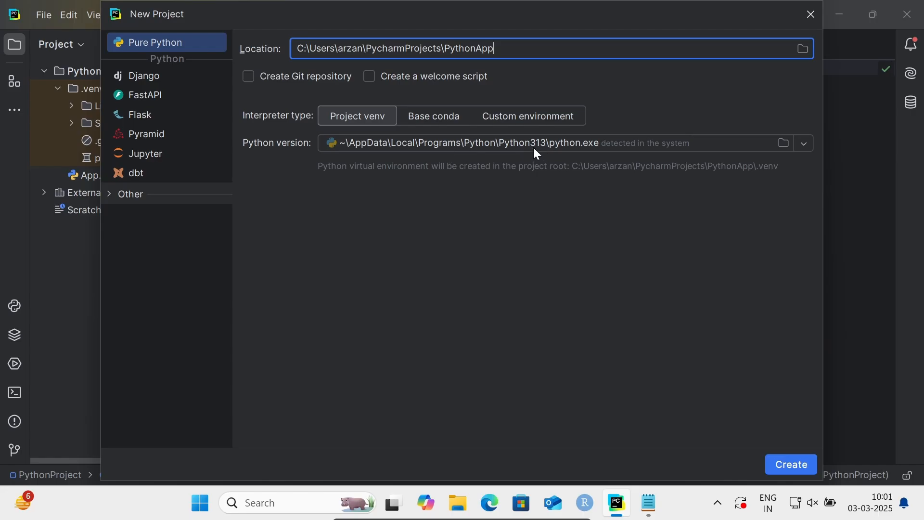
mouse_move(598, 152)
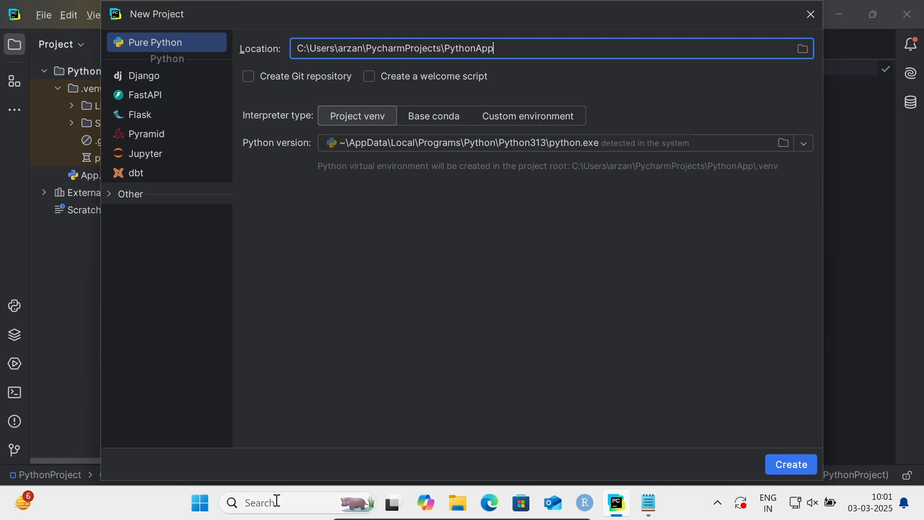
Open Command Prompt and run python --version, which reports Python 3.13.0.
type("cmd")
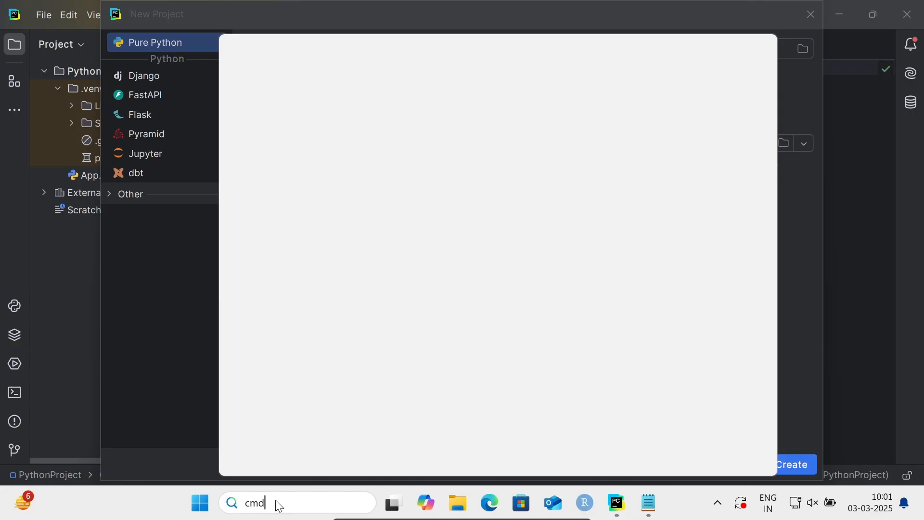
mouse_move(254, 142)
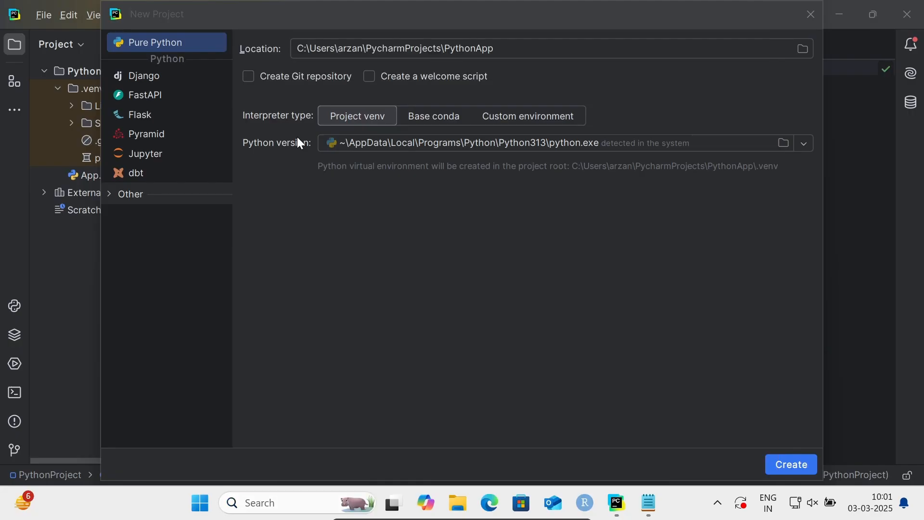
mouse_move(346, 215)
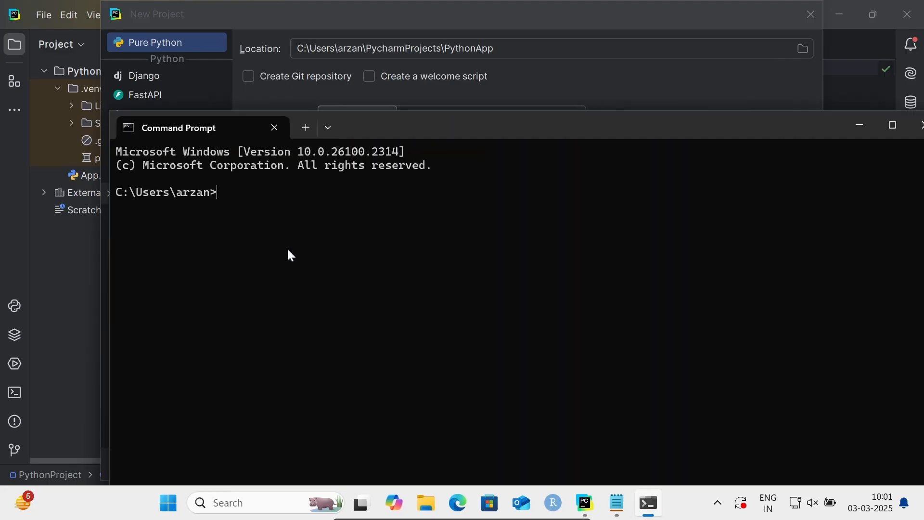
type("pyth")
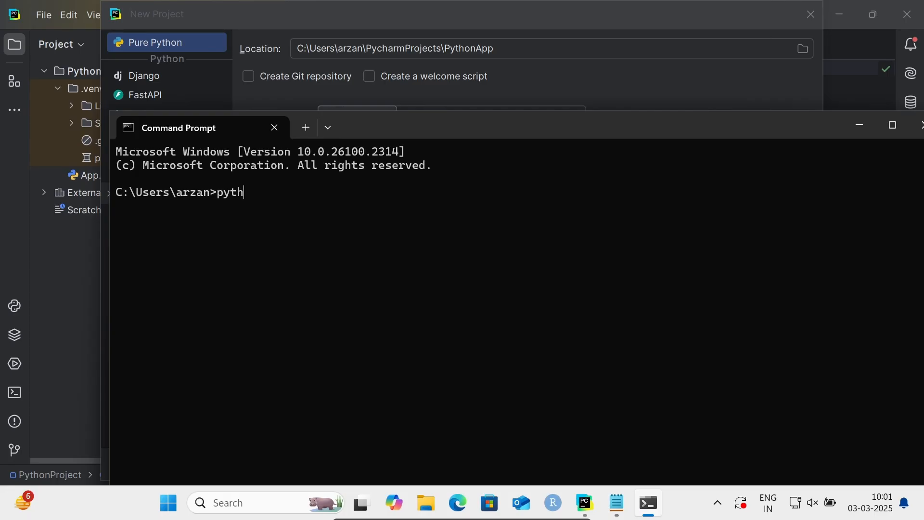
type("on --version")
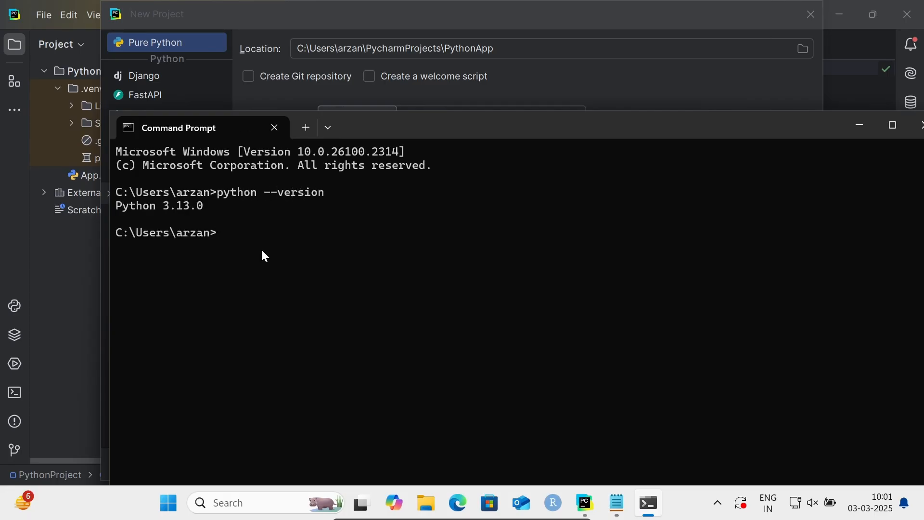
mouse_move(831, 166)
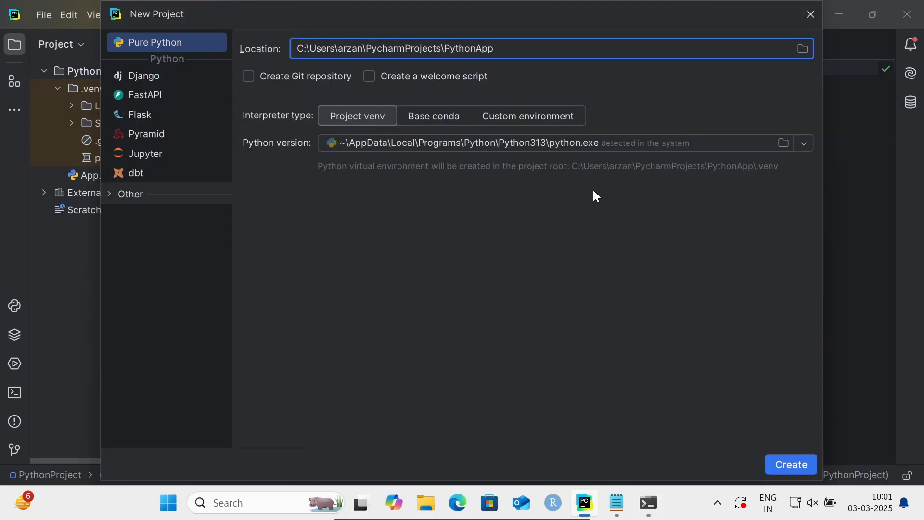
mouse_move(546, 169)
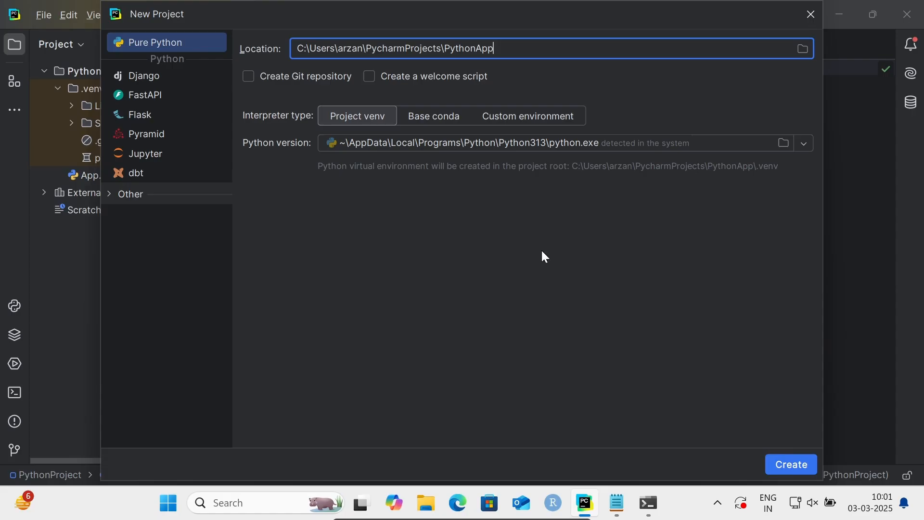
mouse_move(772, 428)
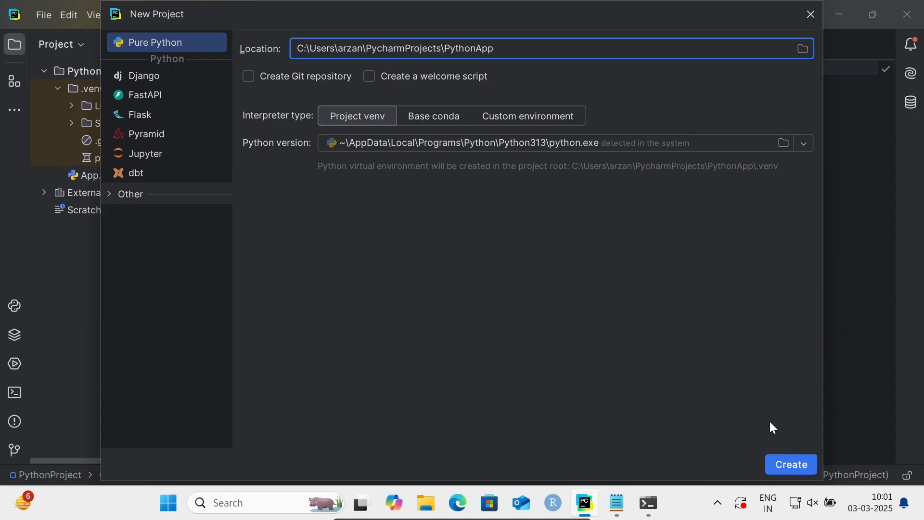
Confirm creation of the PythonApp project from the New Project dialog.
left_click(790, 464)
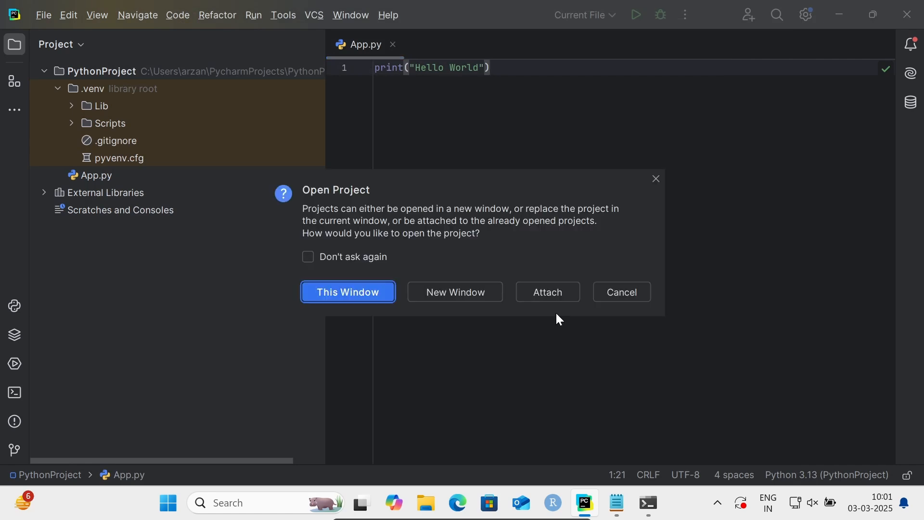
Open PythonApp in the current window and, once the .venv is built, expand its folder.
left_click(347, 292)
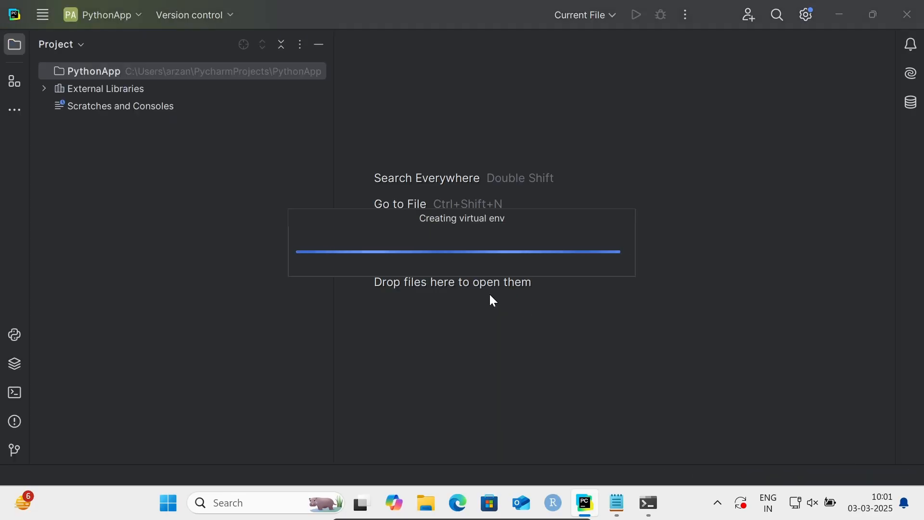
mouse_move(516, 170)
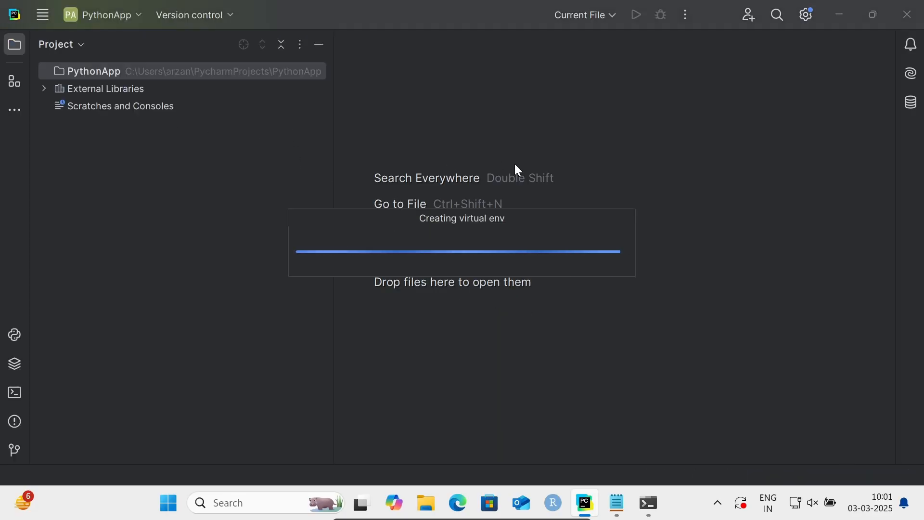
mouse_move(375, 245)
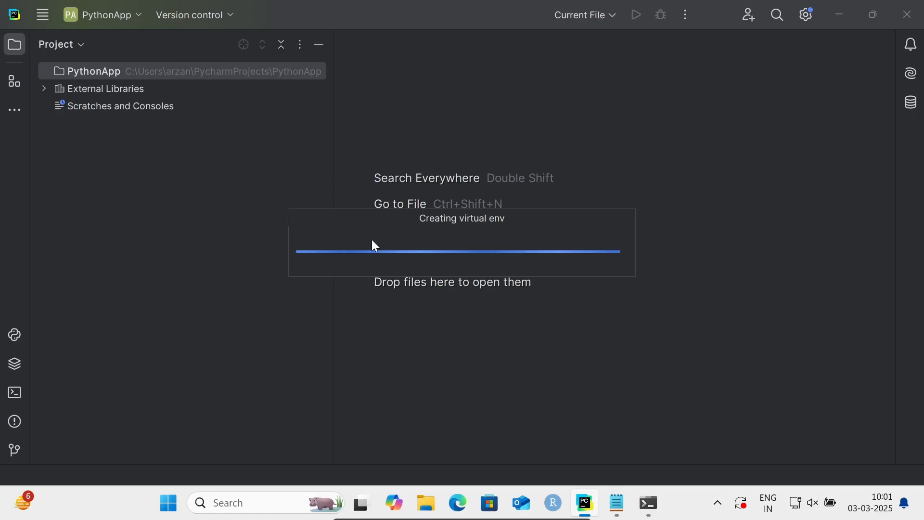
mouse_move(501, 231)
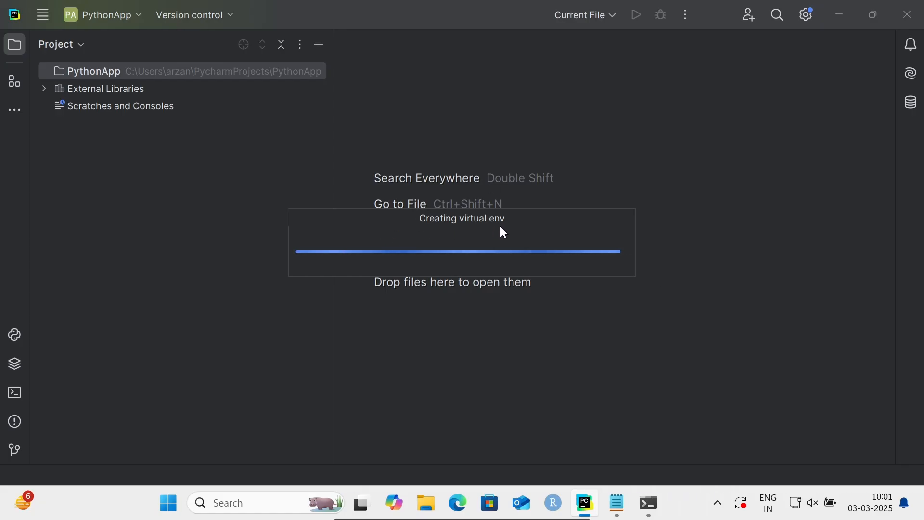
mouse_move(340, 240)
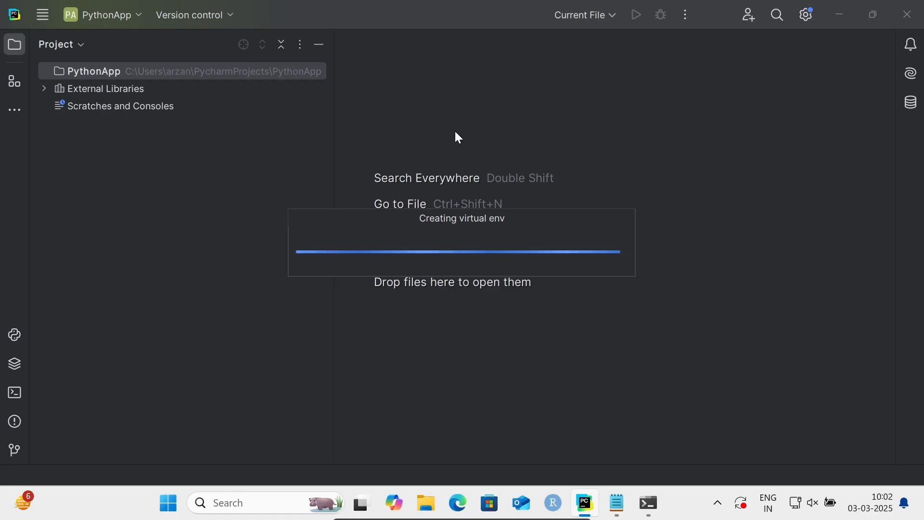
mouse_move(436, 106)
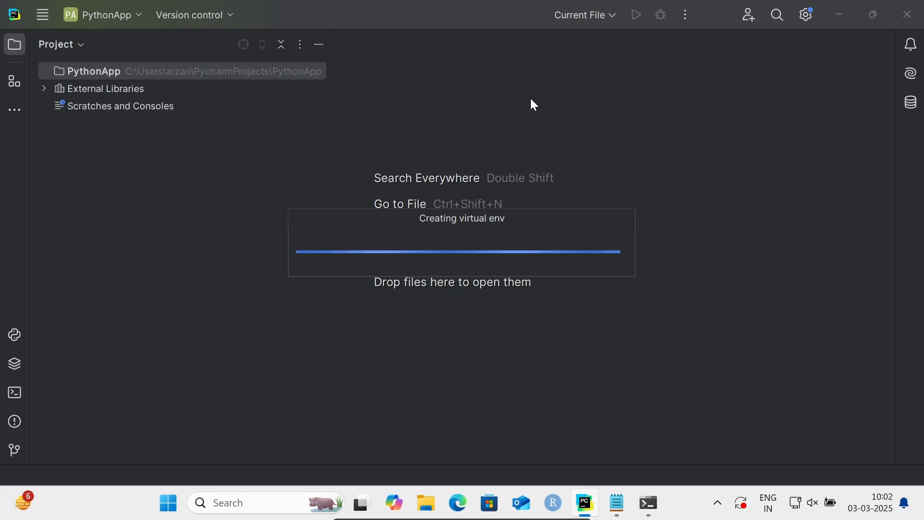
mouse_move(909, 111)
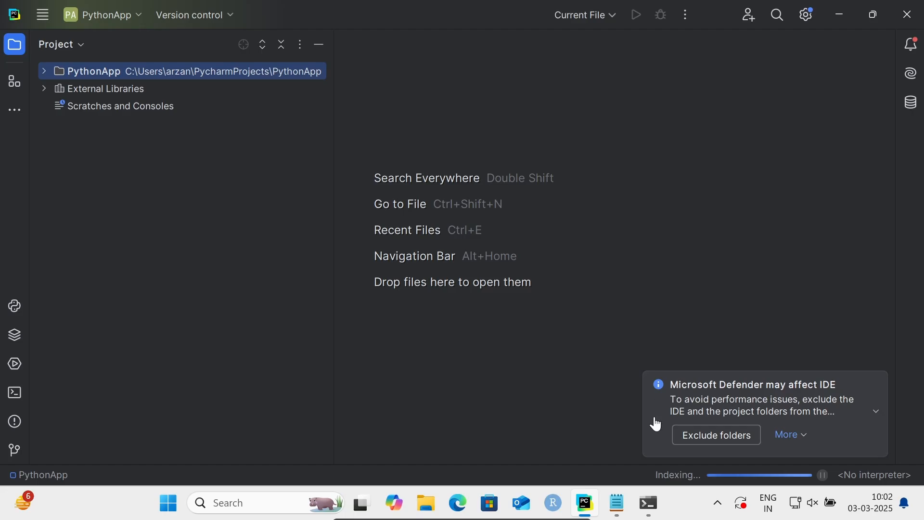
left_click(44, 70)
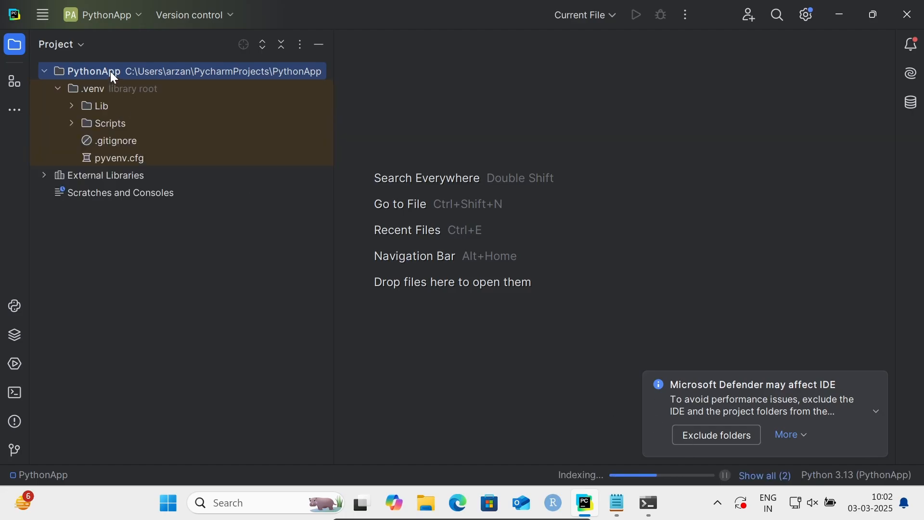
Create a new Python file named App in the PythonApp folder.
right_click(94, 70)
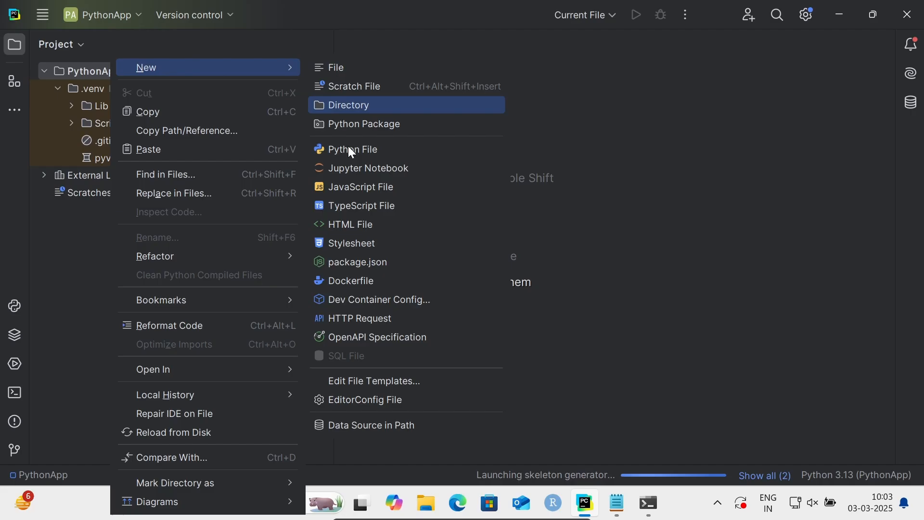
mouse_move(352, 149)
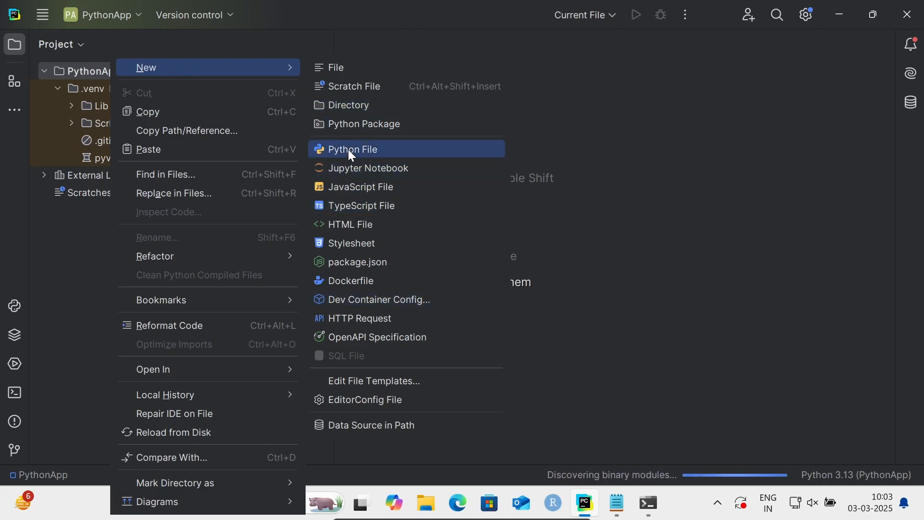
left_click(352, 149)
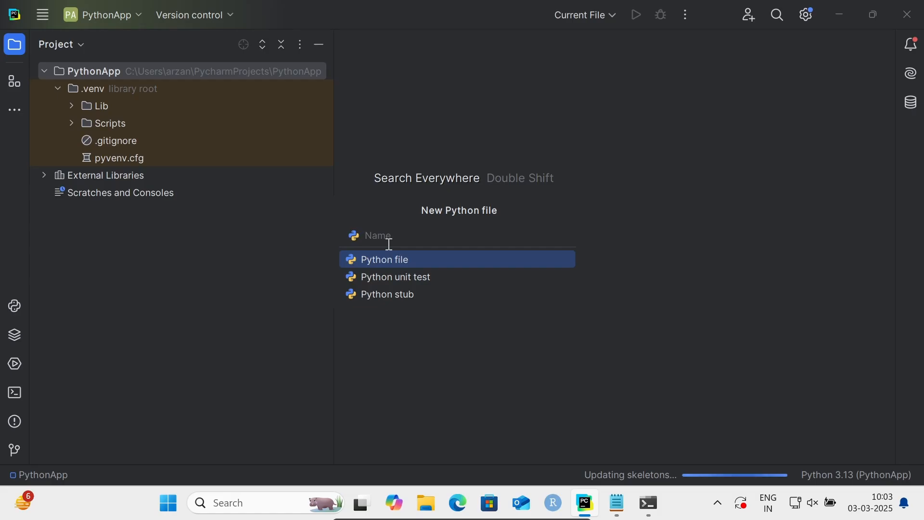
type("App")
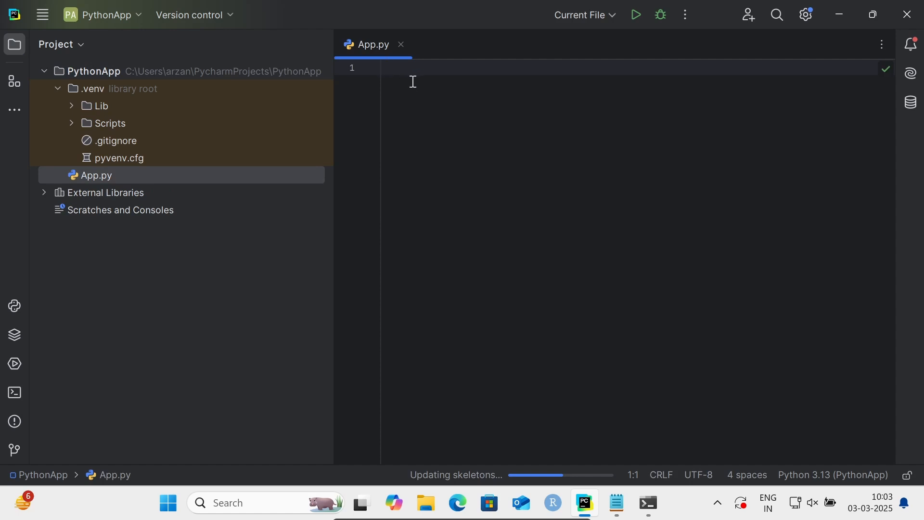
Write print("Hello World") in App.py, correcting the typo, and run the script.
type("print(\"")
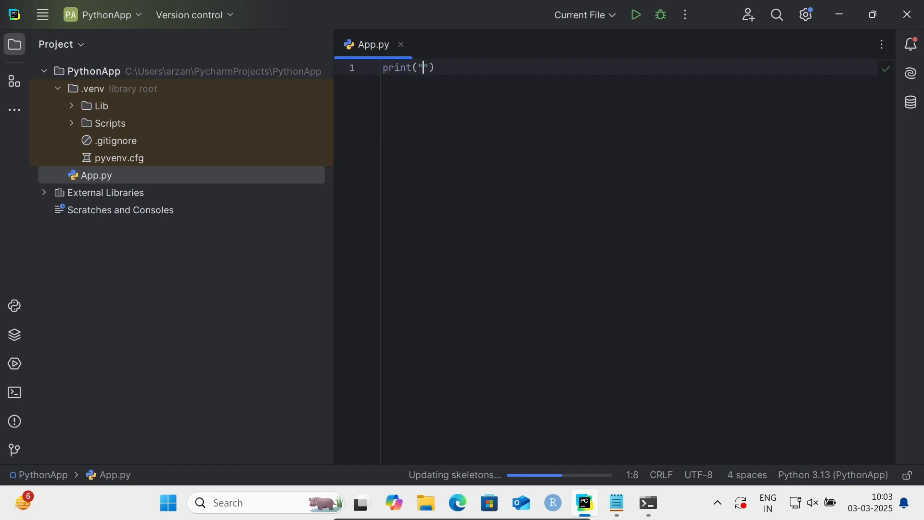
type("Hello")
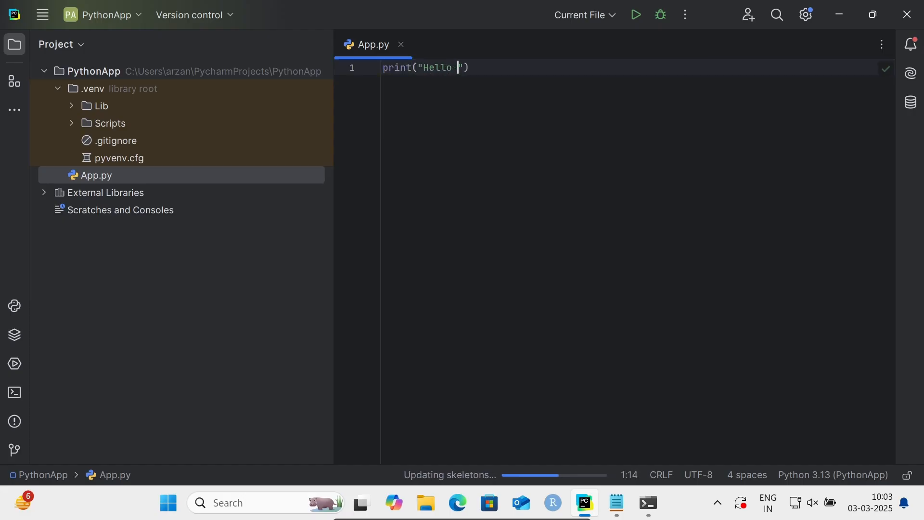
type("Worls")
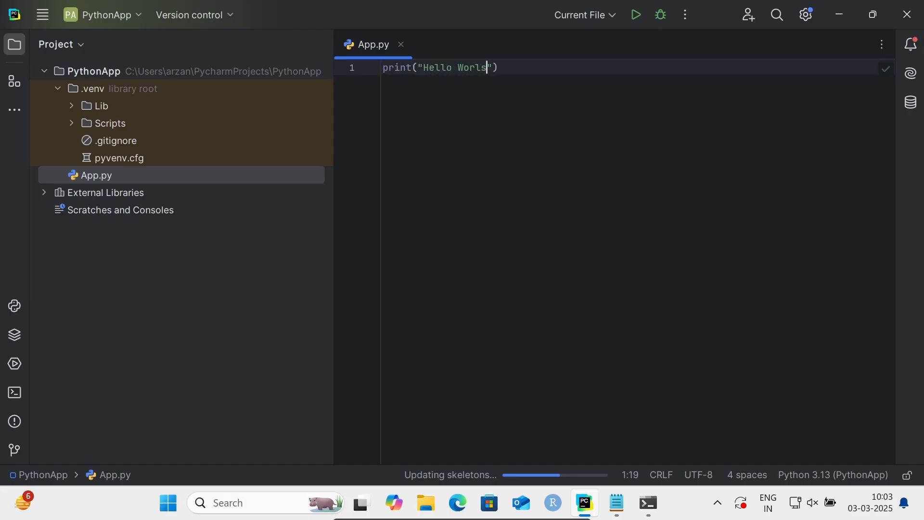
type("d")
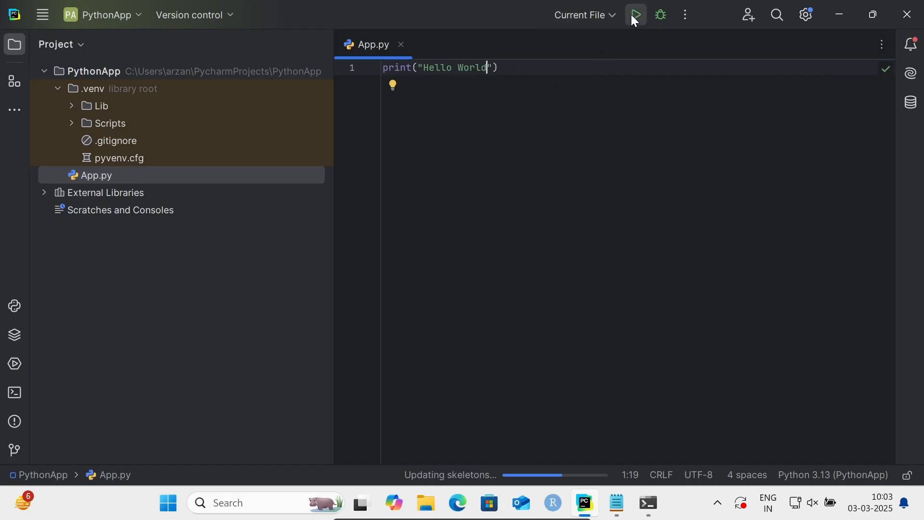
mouse_move(626, 57)
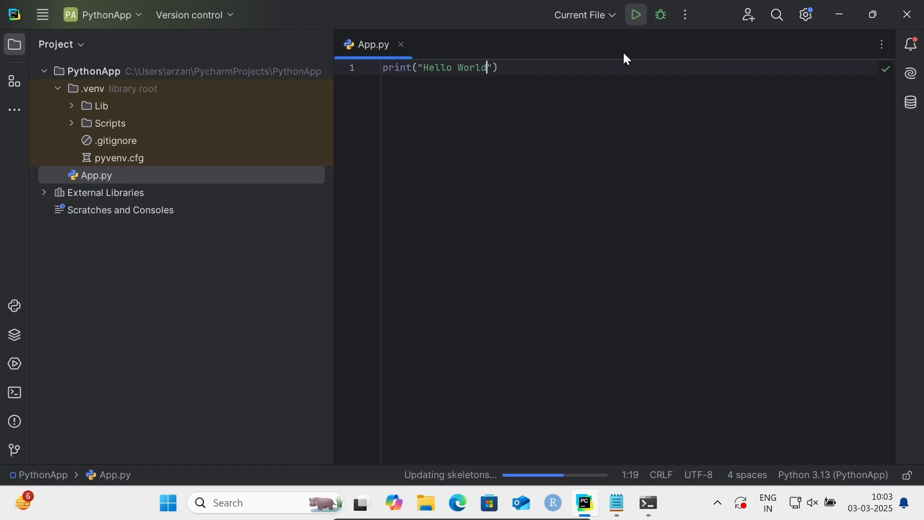
left_click(635, 14)
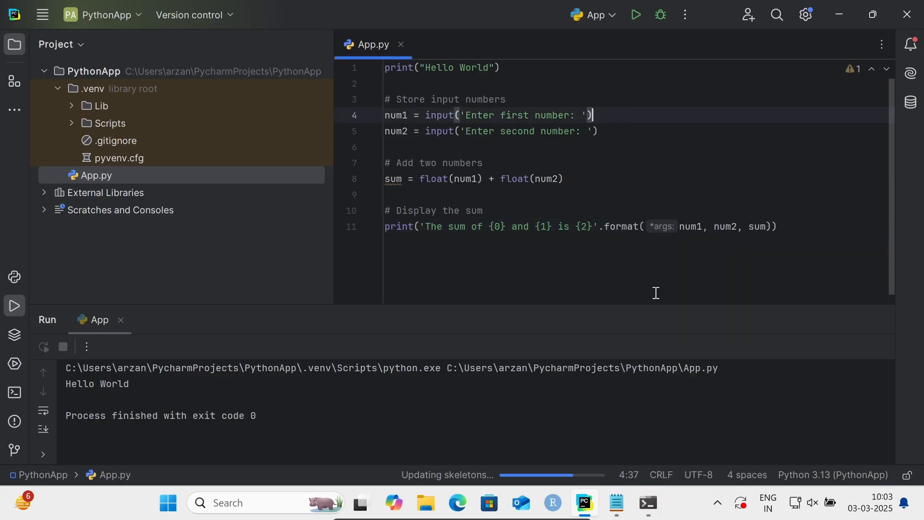
Run the updated App.py and enter 7 and 6 to get the sum 13.0.
left_click(635, 15)
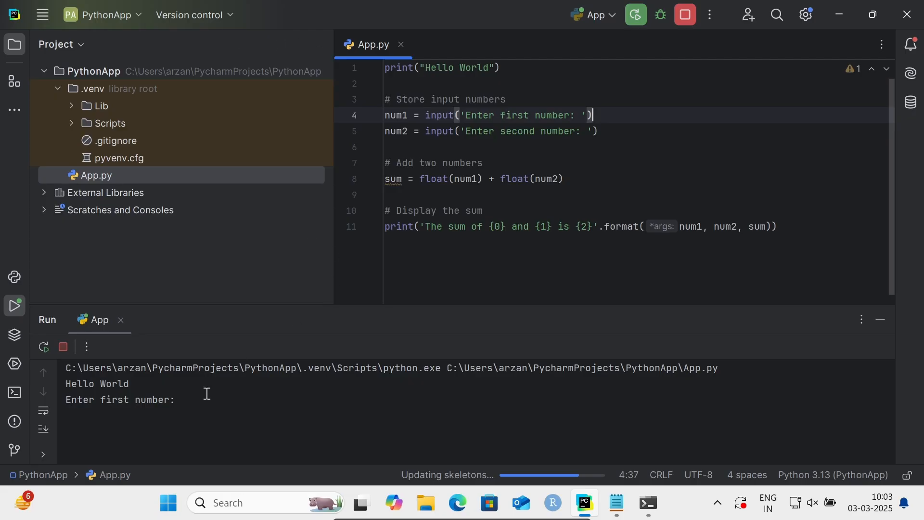
type("7")
type("6")
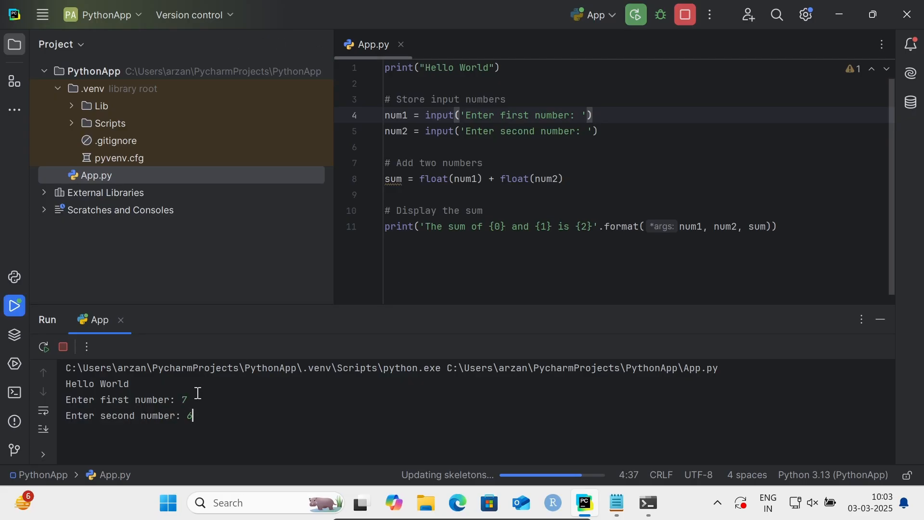
key("enter")
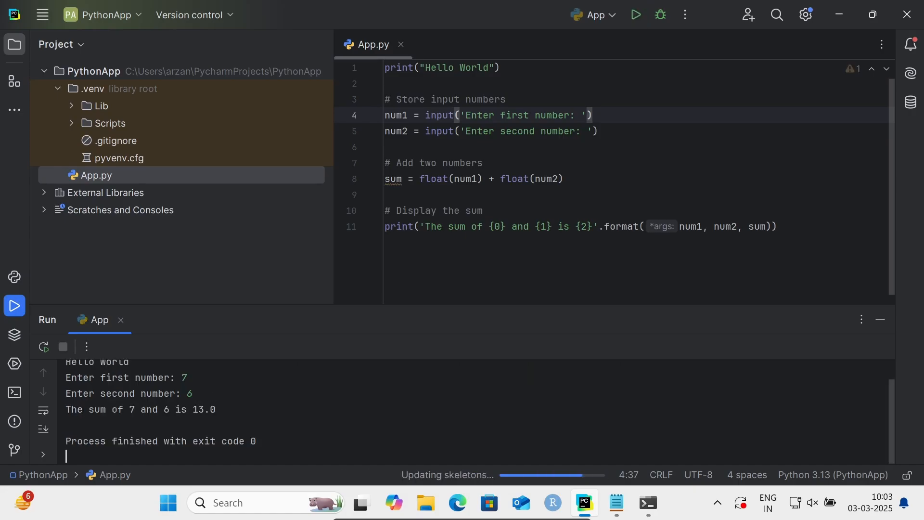
mouse_move(634, 417)
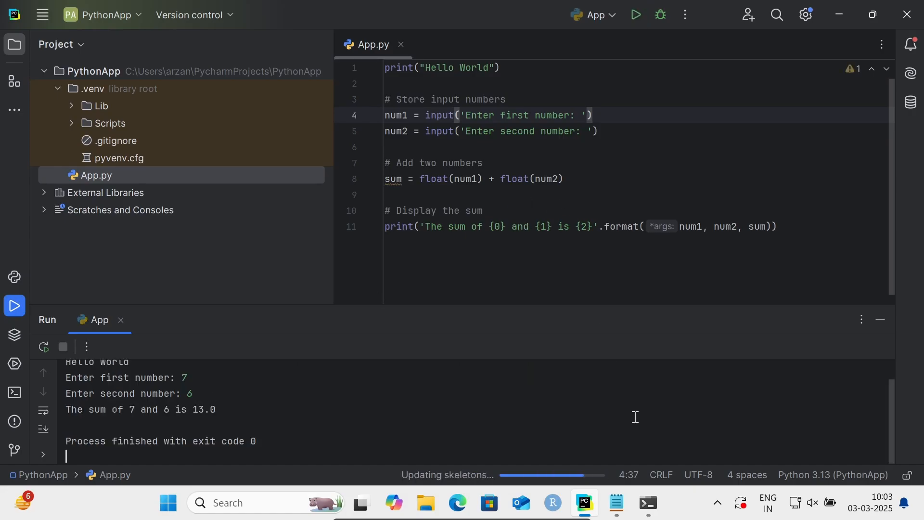